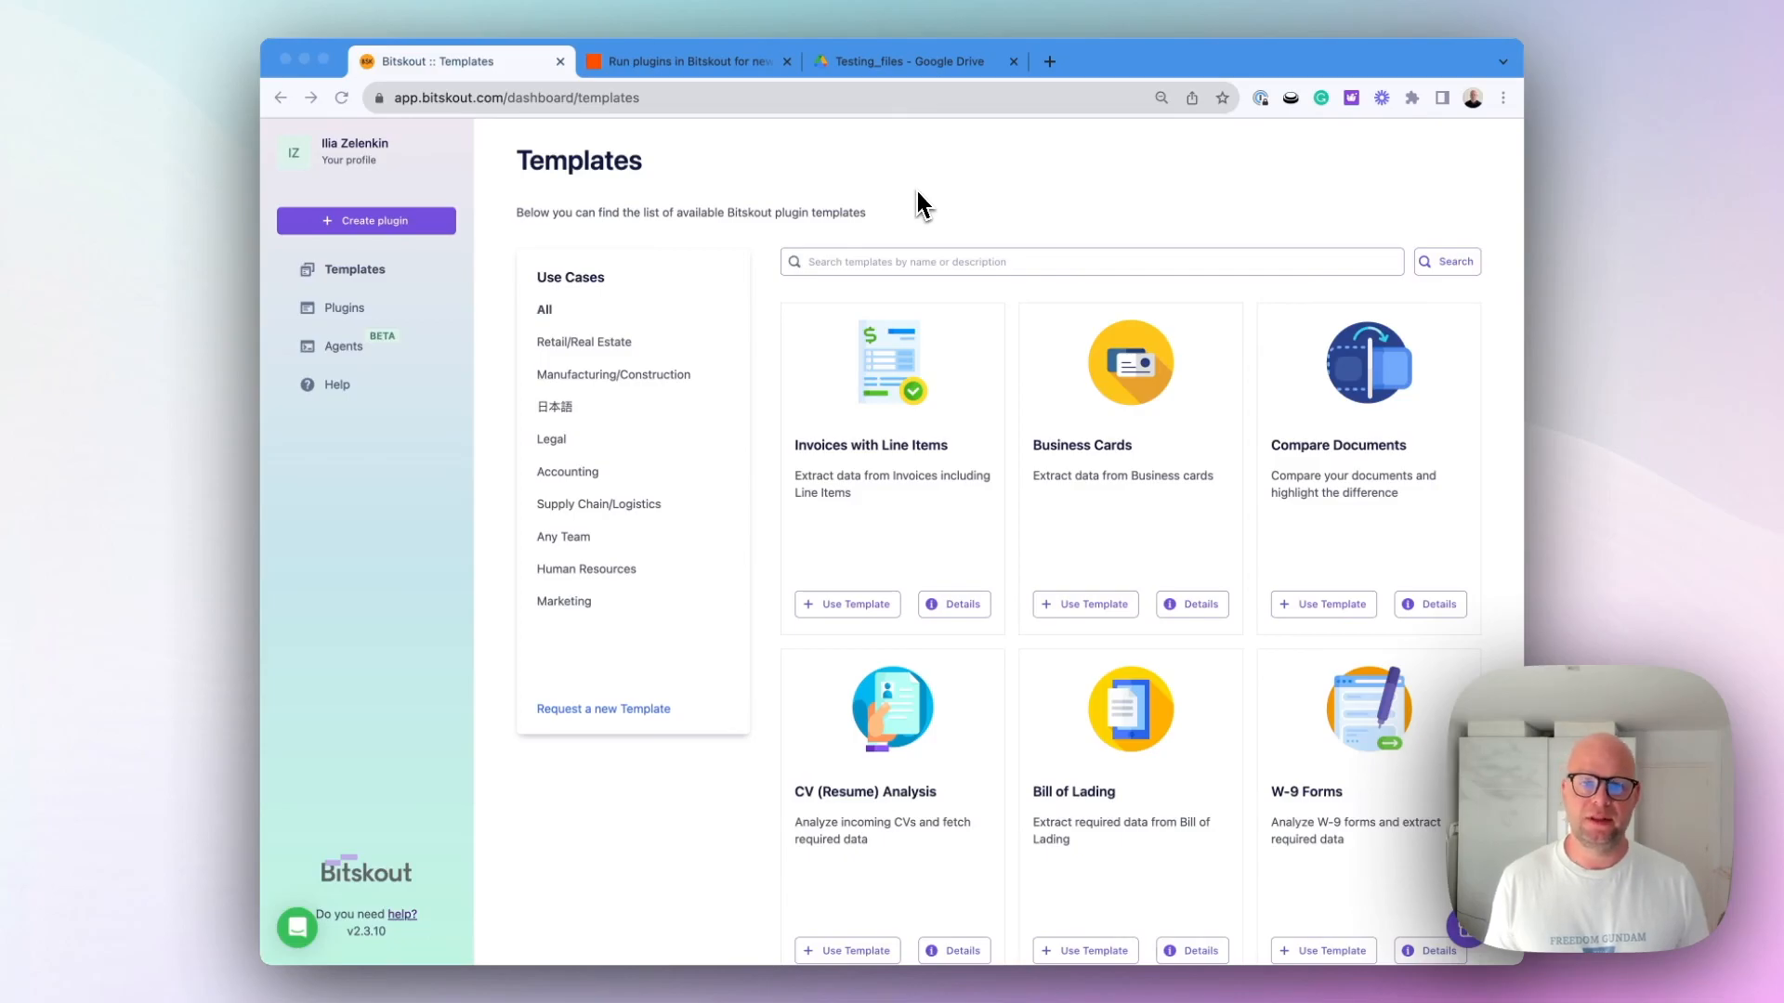
# - Choose Bitskout (Latest) as the action app with the Run Plugin for Files event
pyautogui.click(681, 59)
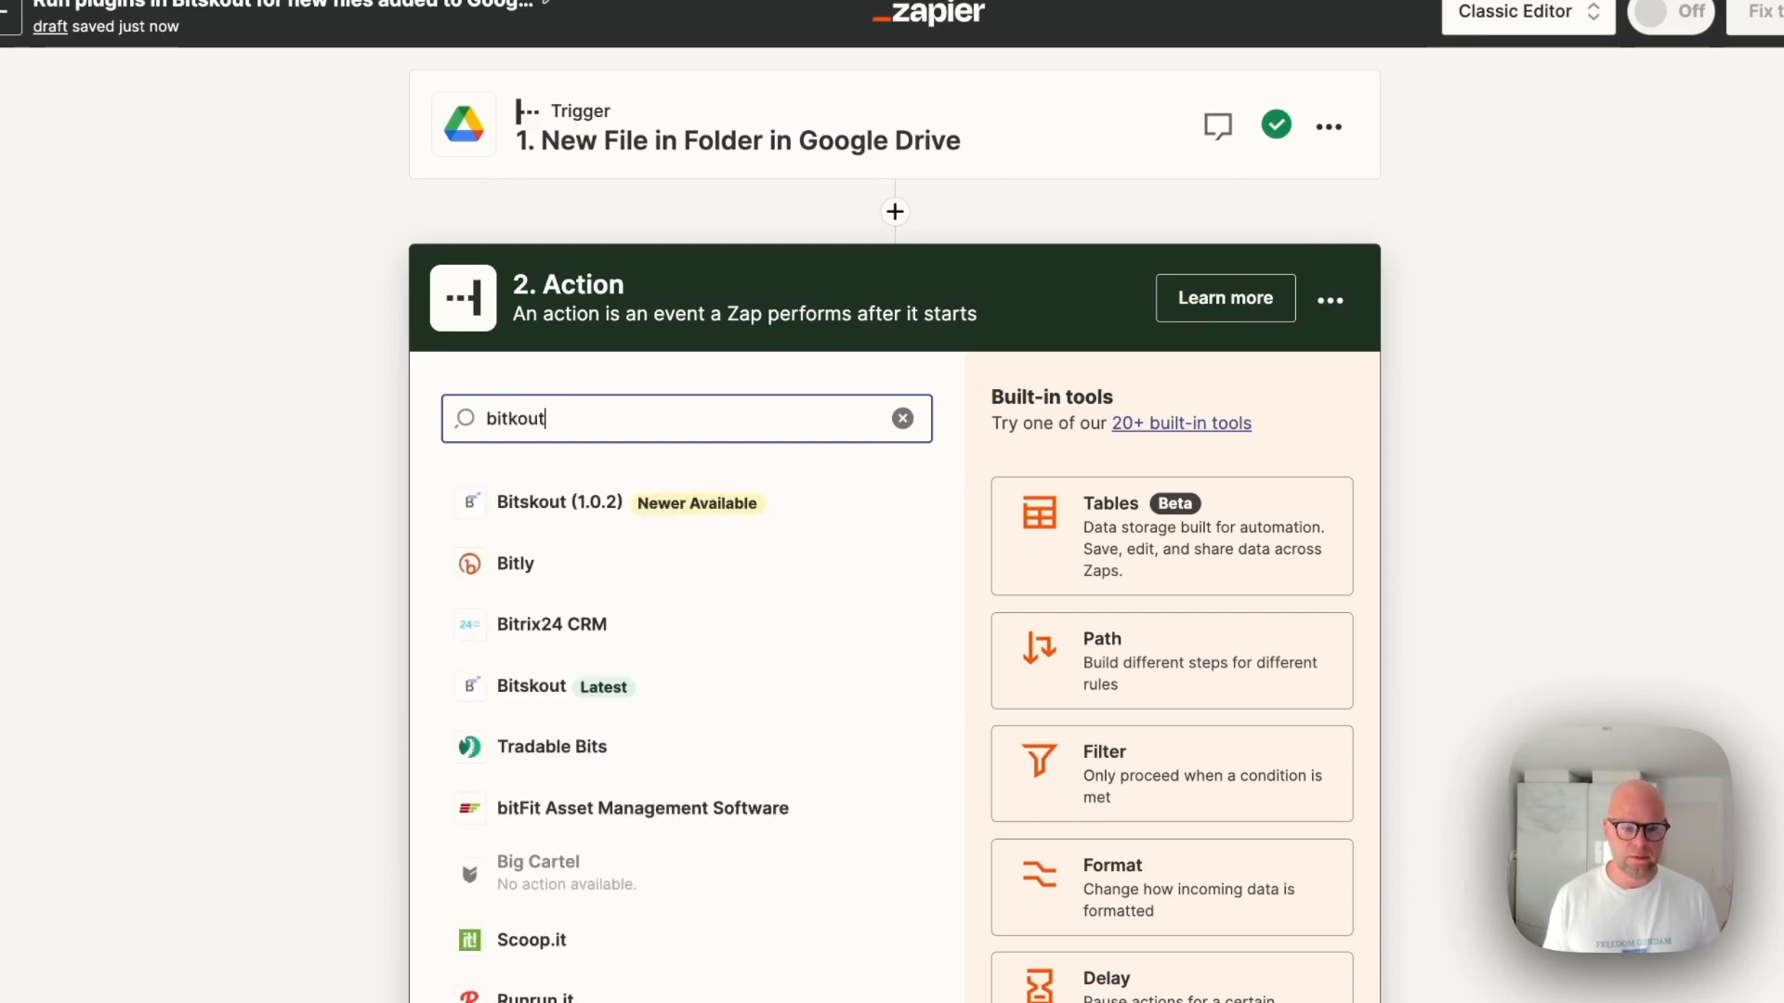
pyautogui.click(531, 685)
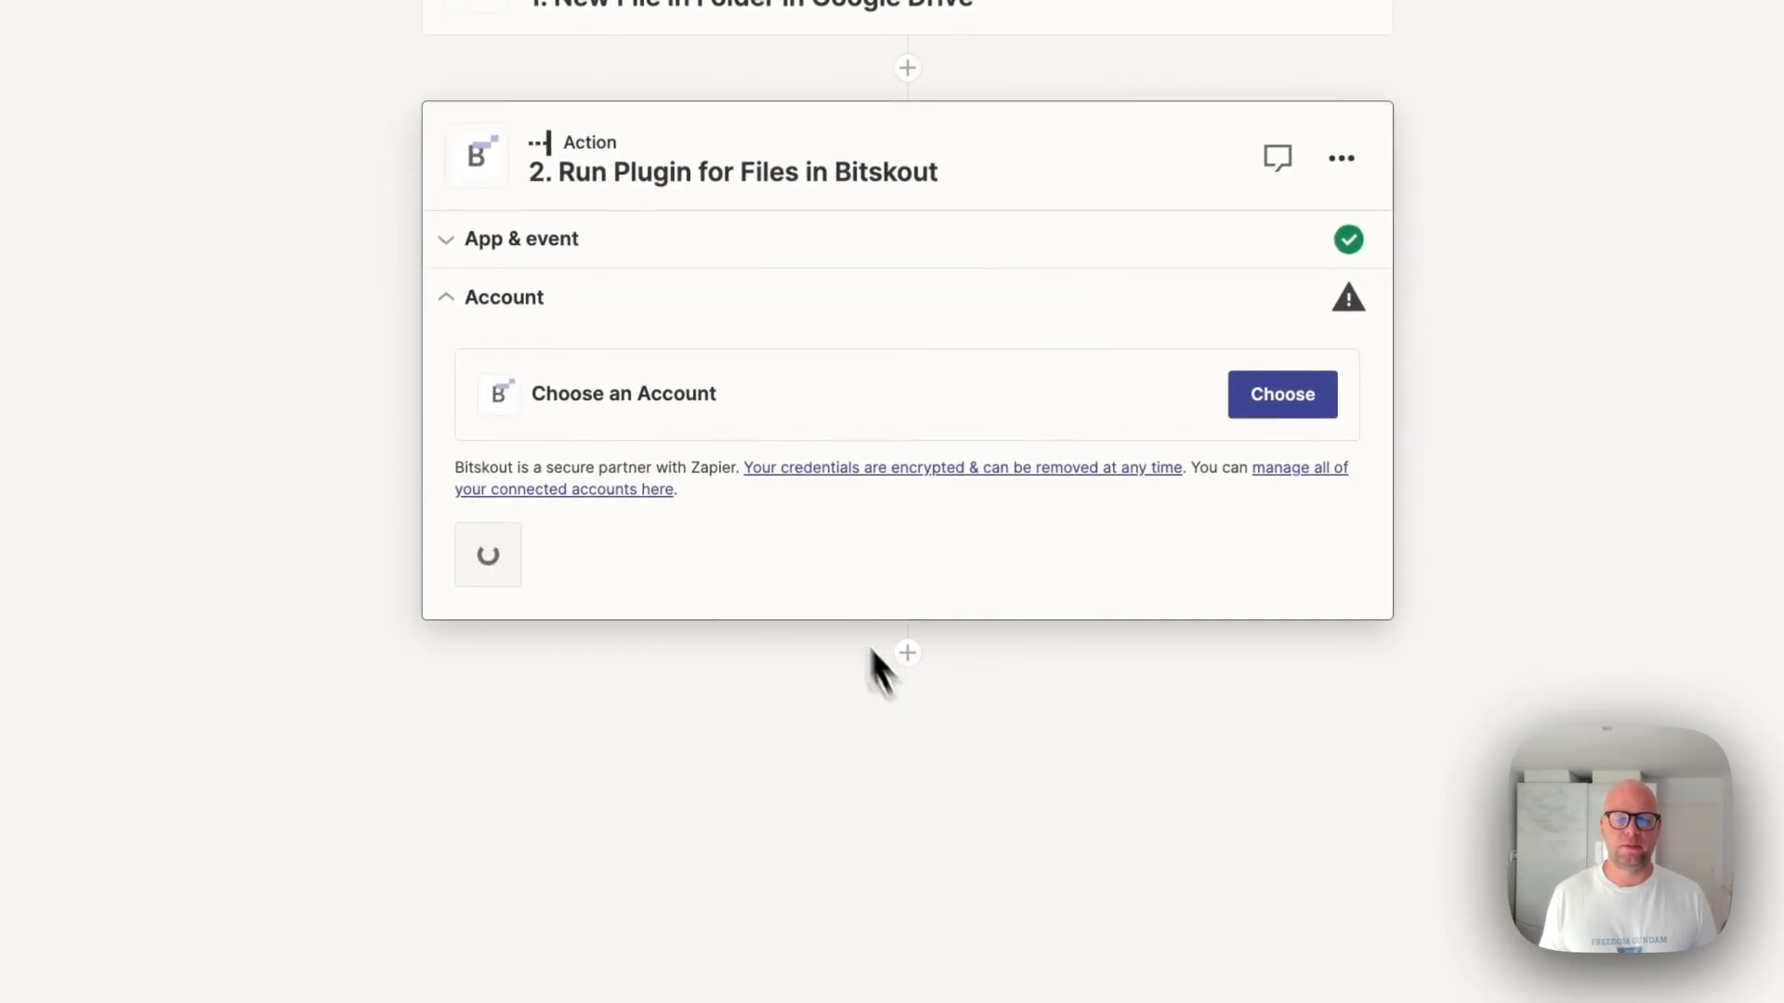